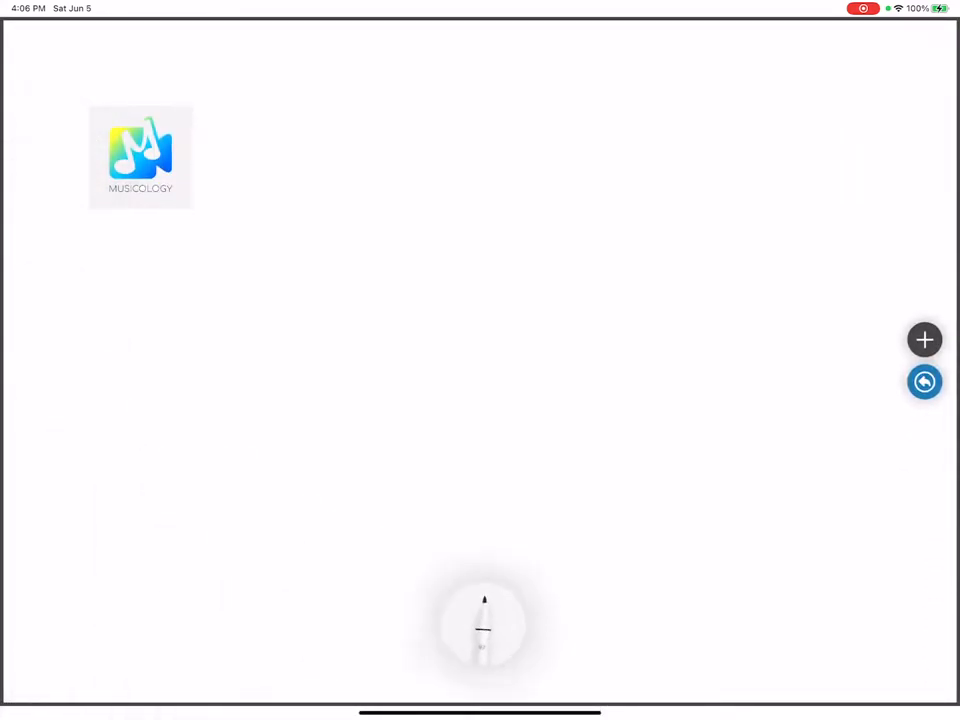
- Show the drawing tools, then move and resize the logo, ending small at the top left
click(483, 625)
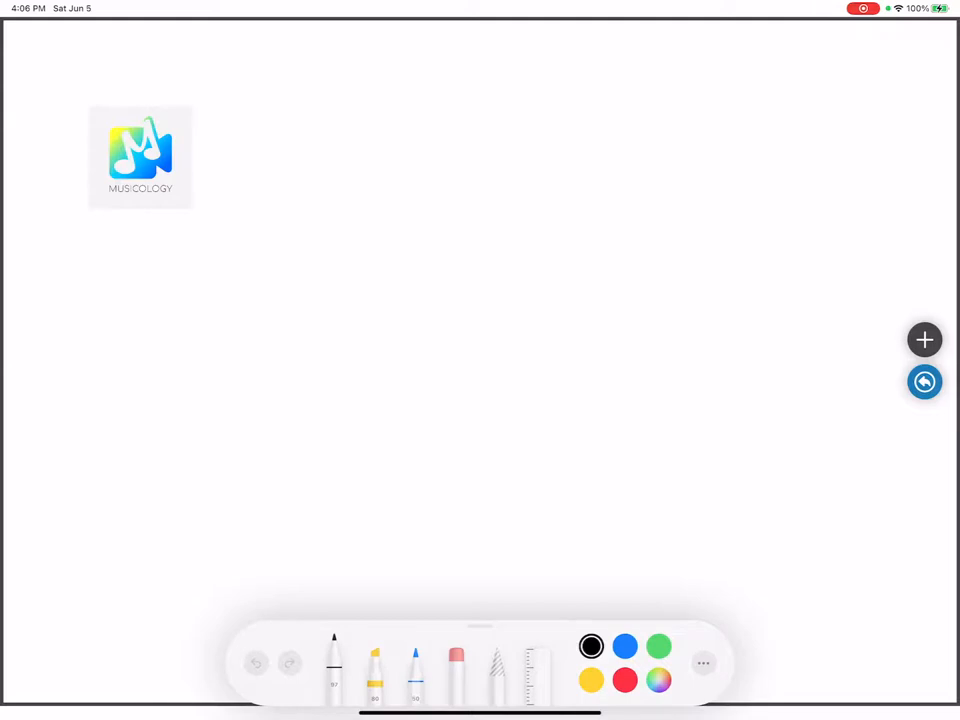
drag(140, 155, 336, 318)
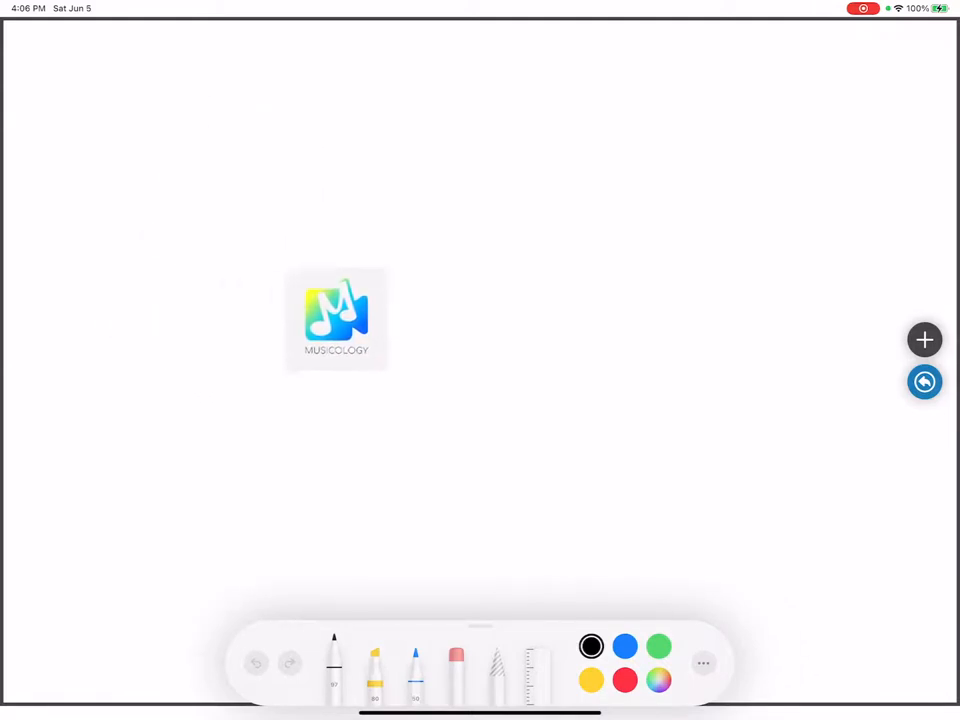
drag(336, 320, 294, 398)
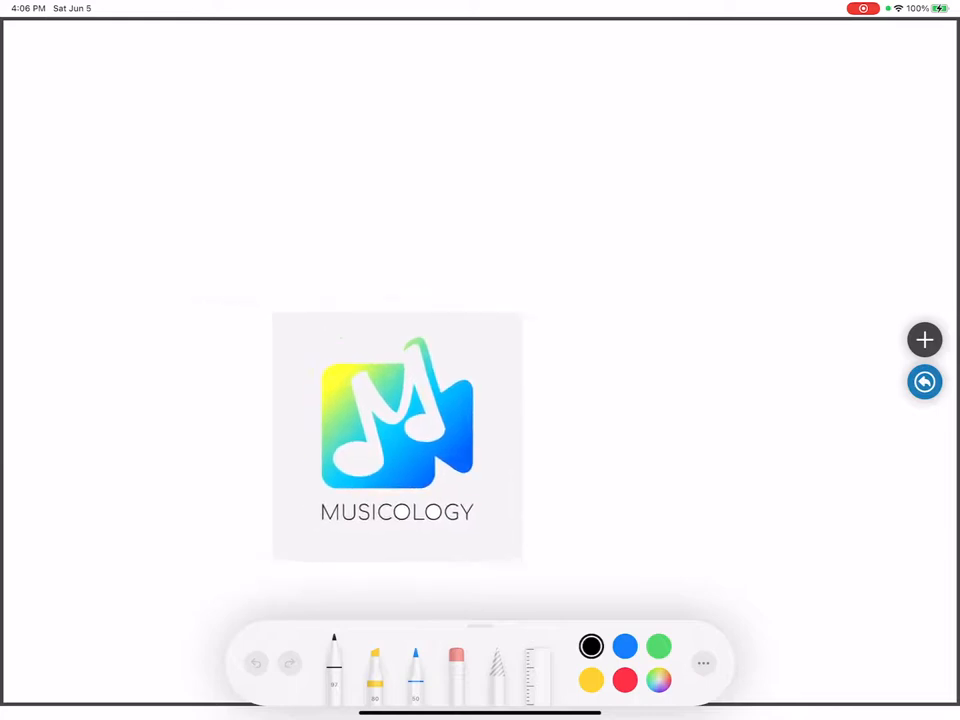
drag(397, 437, 156, 158)
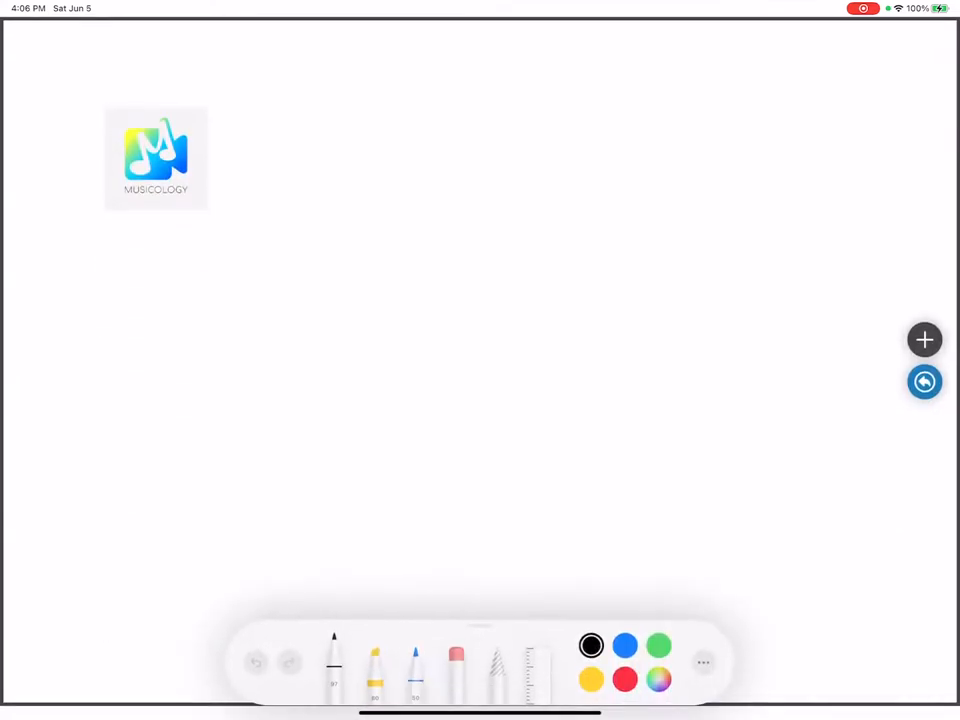
- Add a 5-second countdown timer and drag it to the board's lower left
click(924, 339)
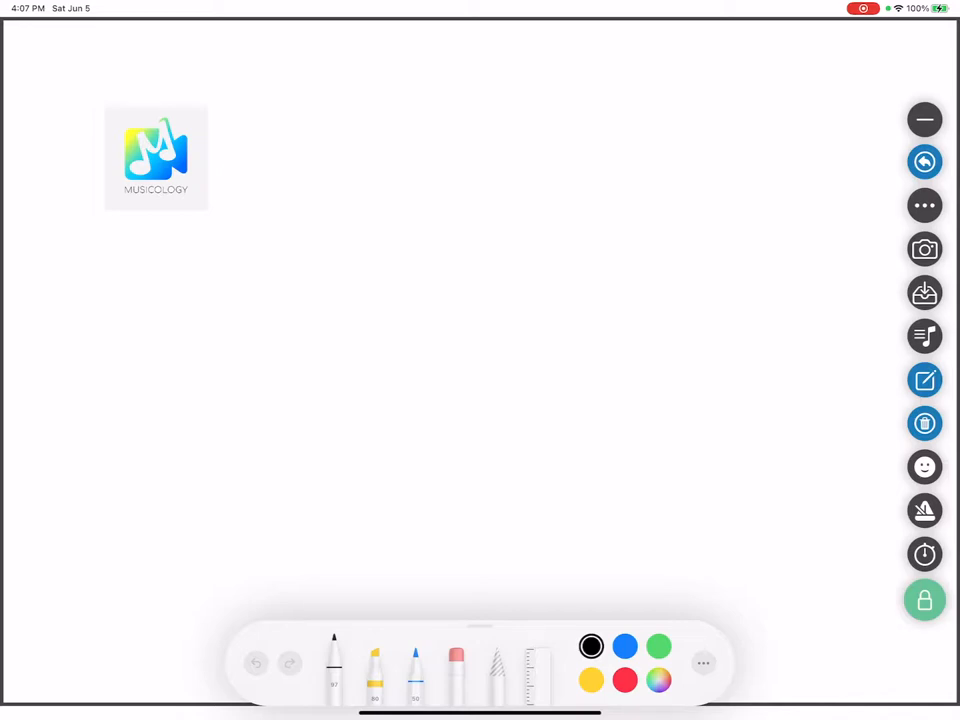
click(924, 554)
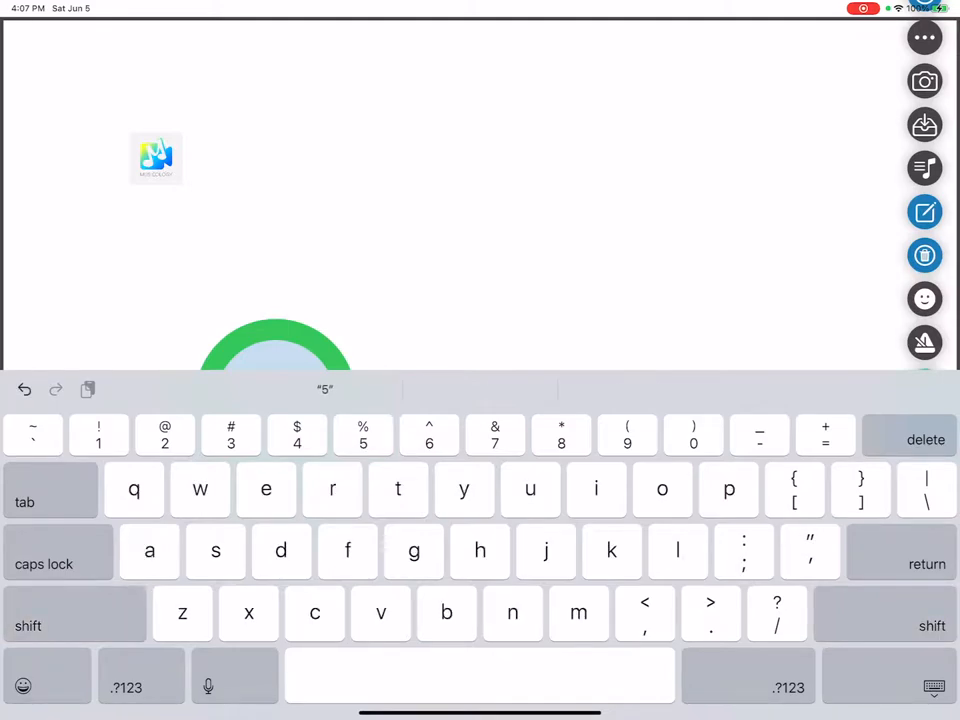
click(275, 420)
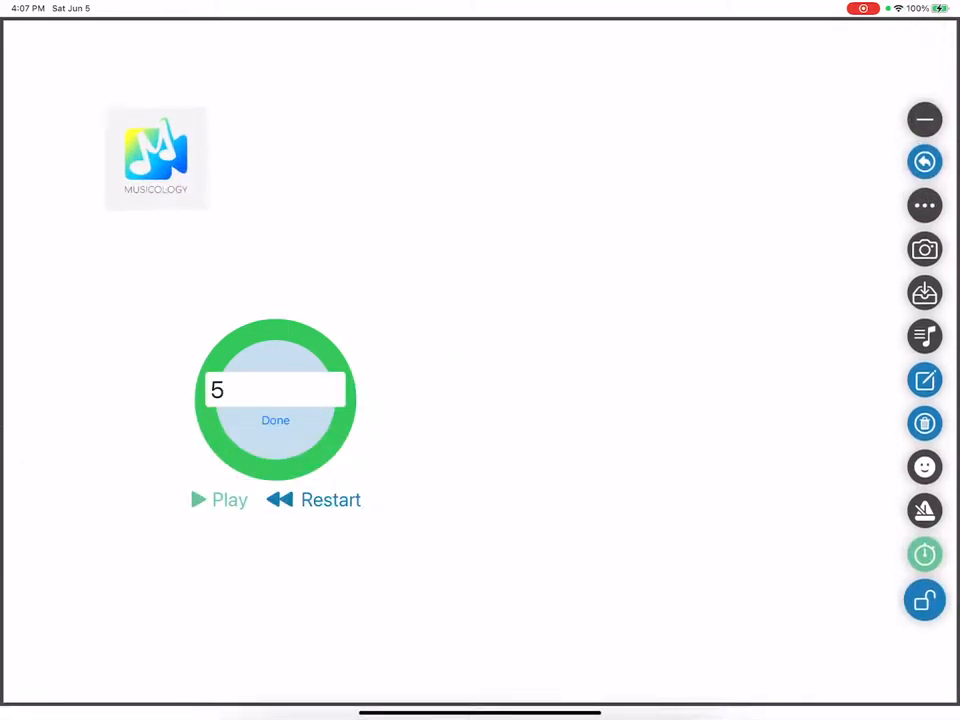
click(275, 420)
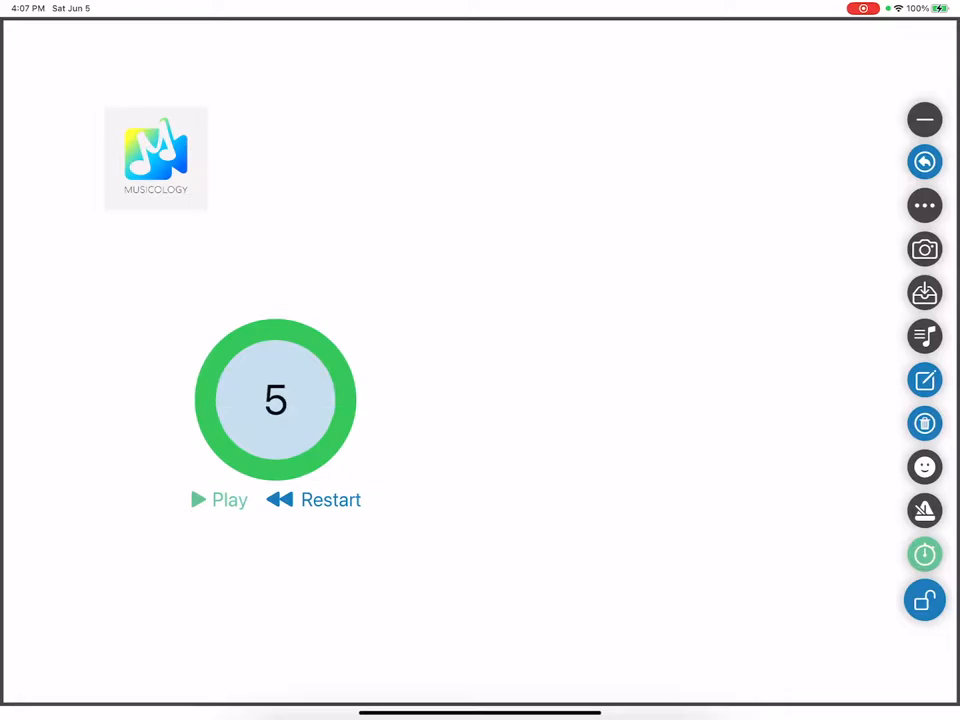
click(219, 500)
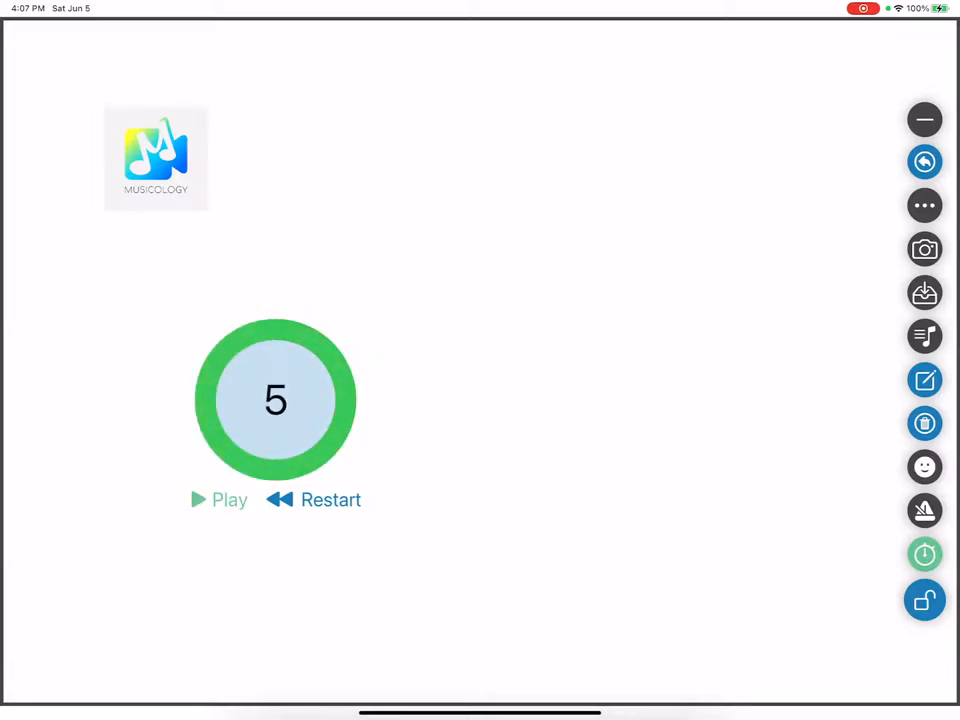
drag(275, 400, 128, 500)
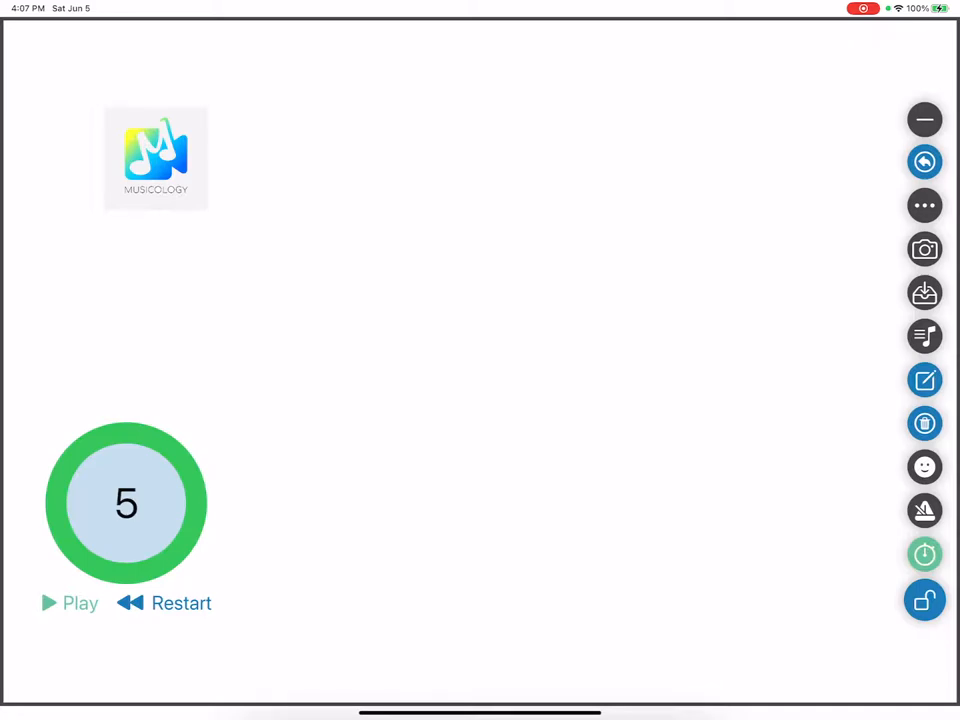
click(924, 554)
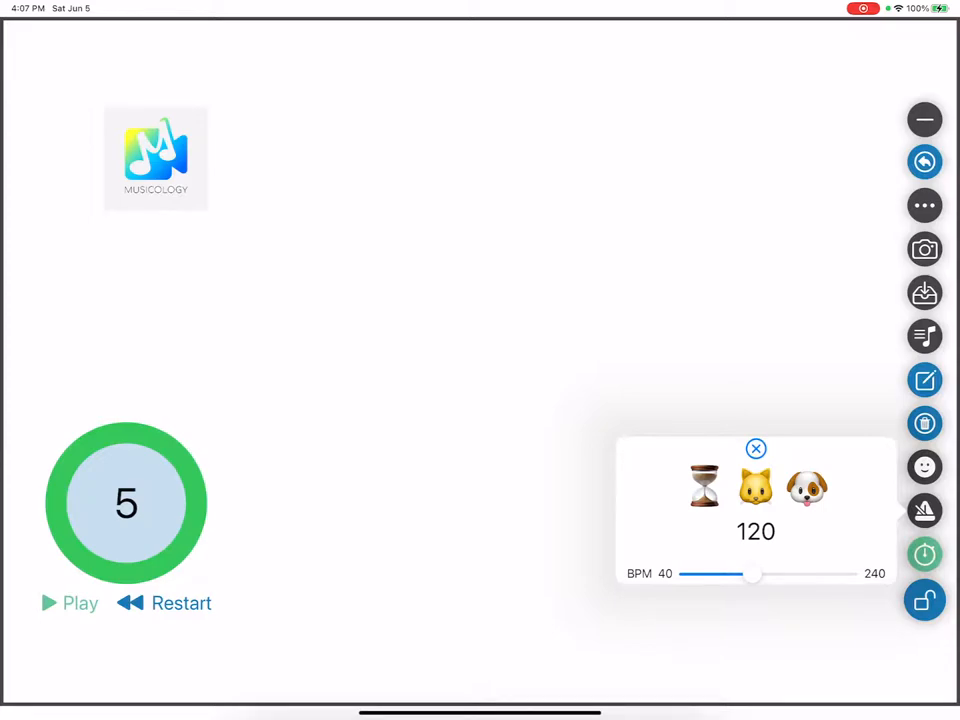
drag(753, 574, 737, 574)
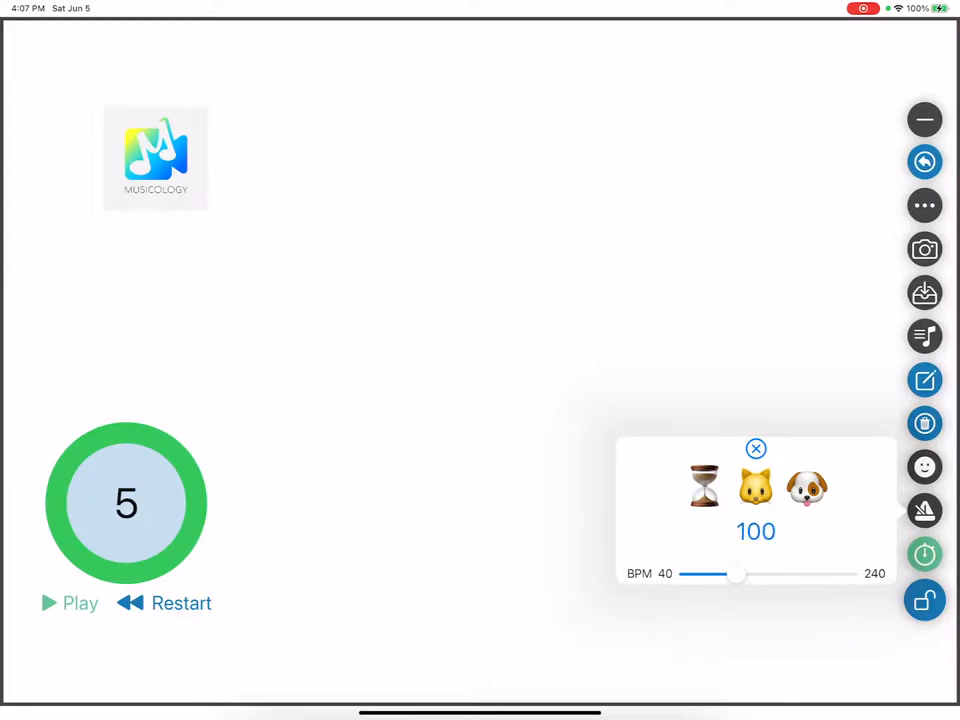
drag(738, 576, 763, 576)
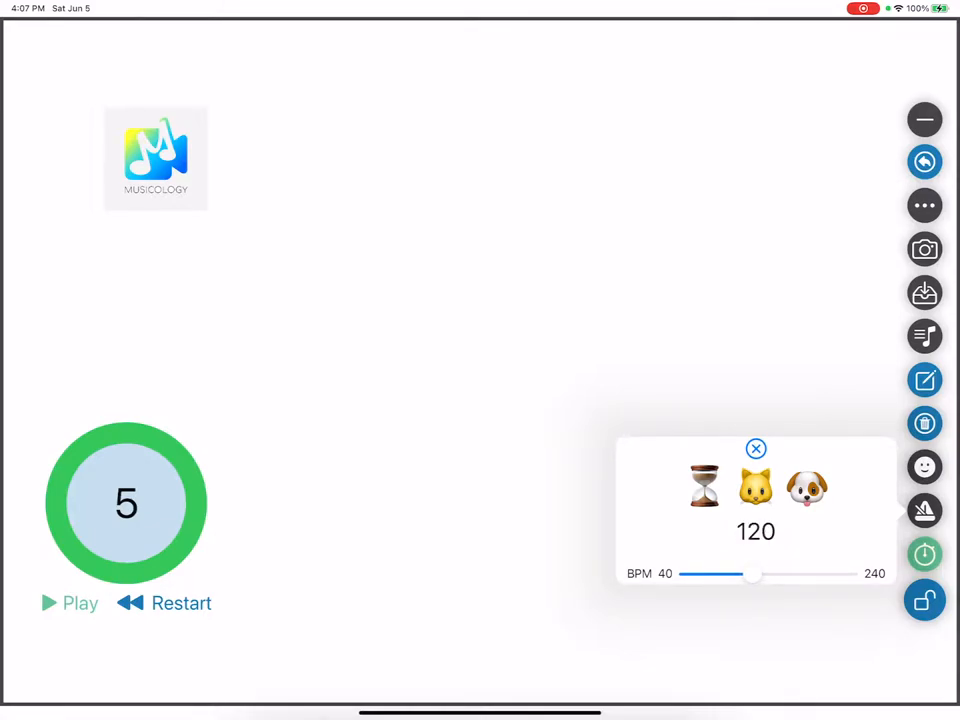
drag(753, 574, 850, 574)
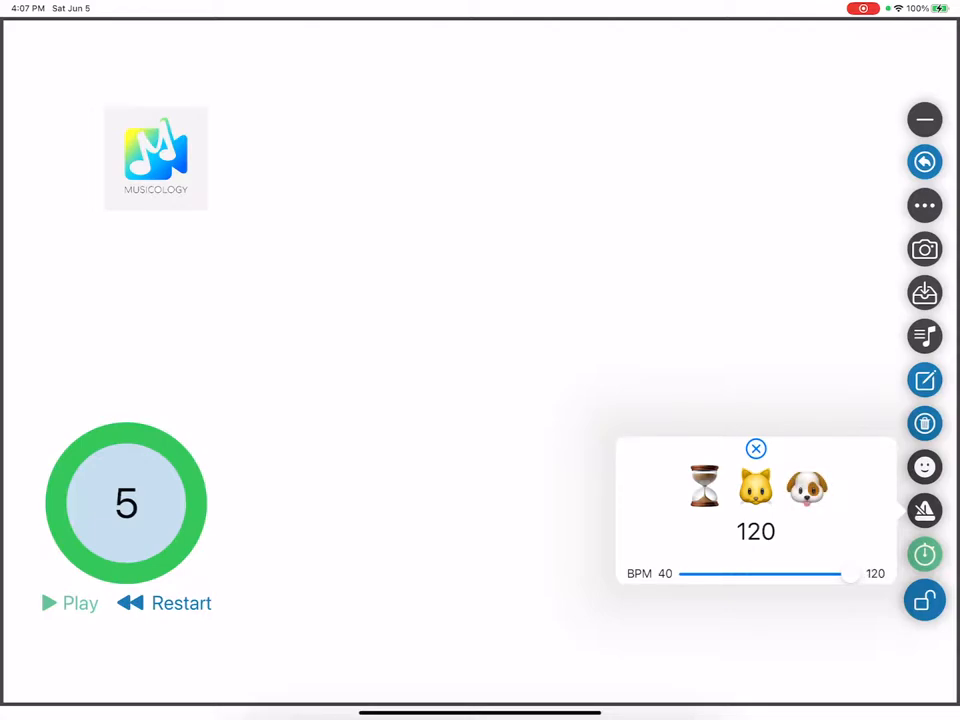
click(756, 448)
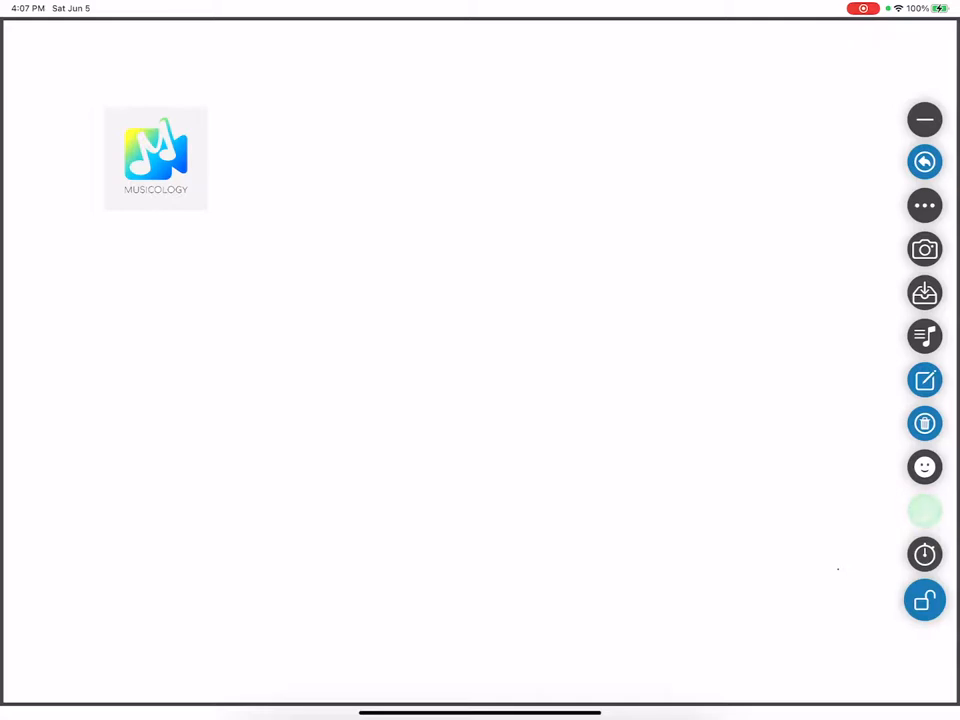
click(924, 511)
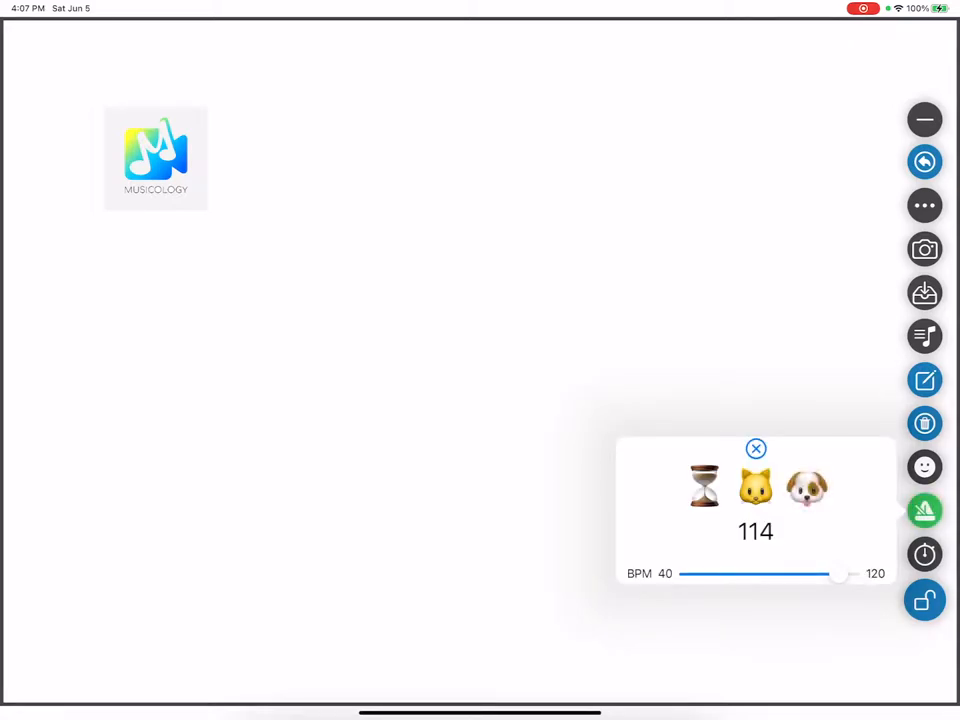
drag(840, 573, 795, 573)
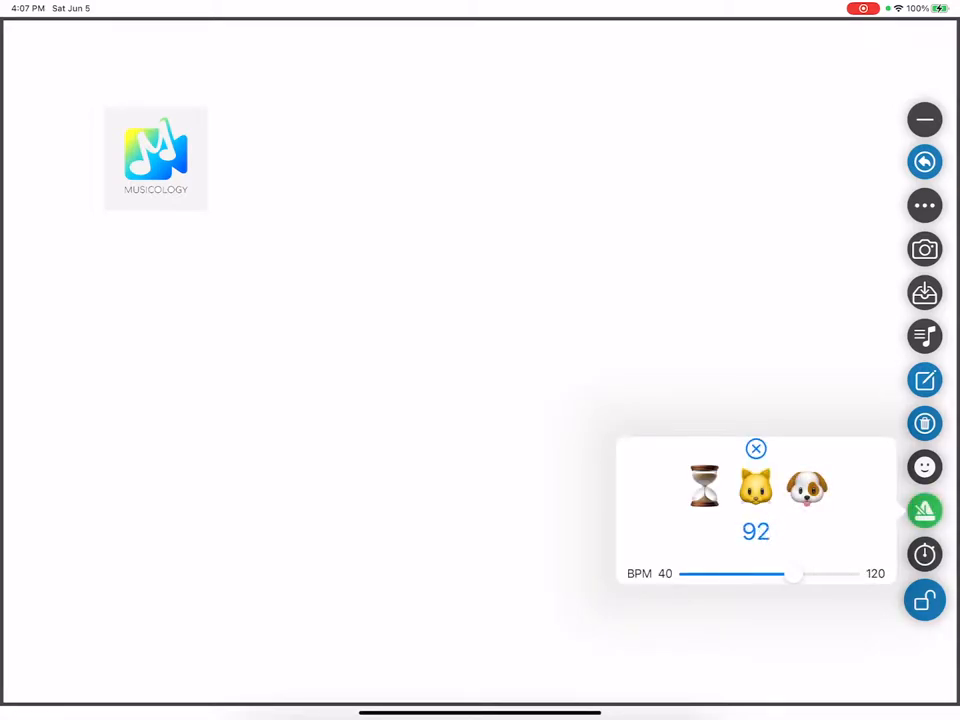
drag(795, 573, 785, 573)
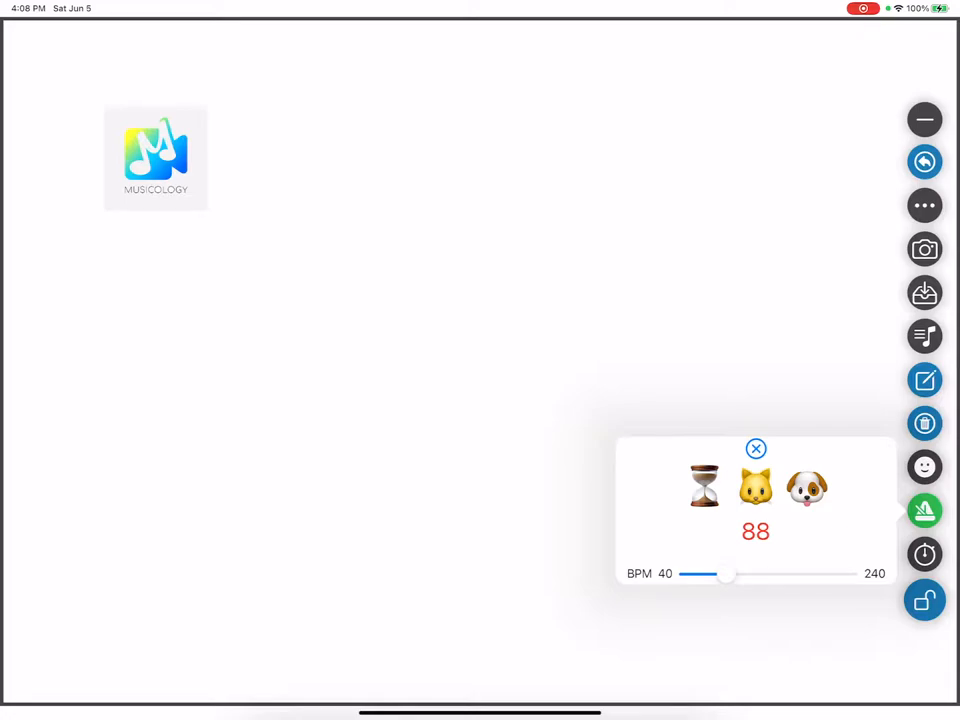
click(756, 448)
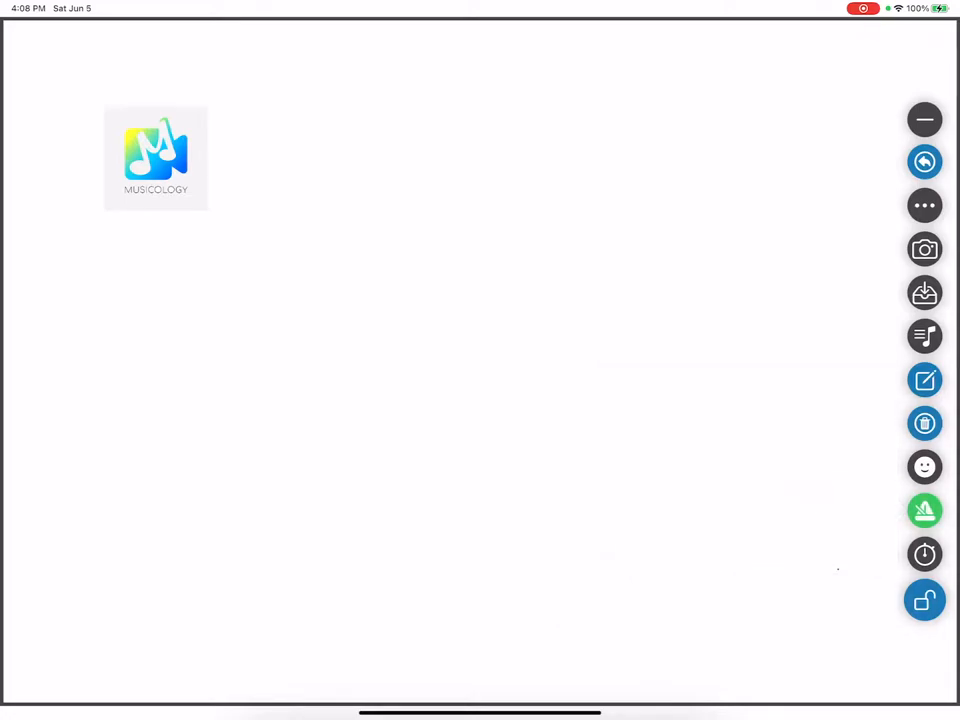
- Open the emoji sticker palette and dismiss it
click(924, 466)
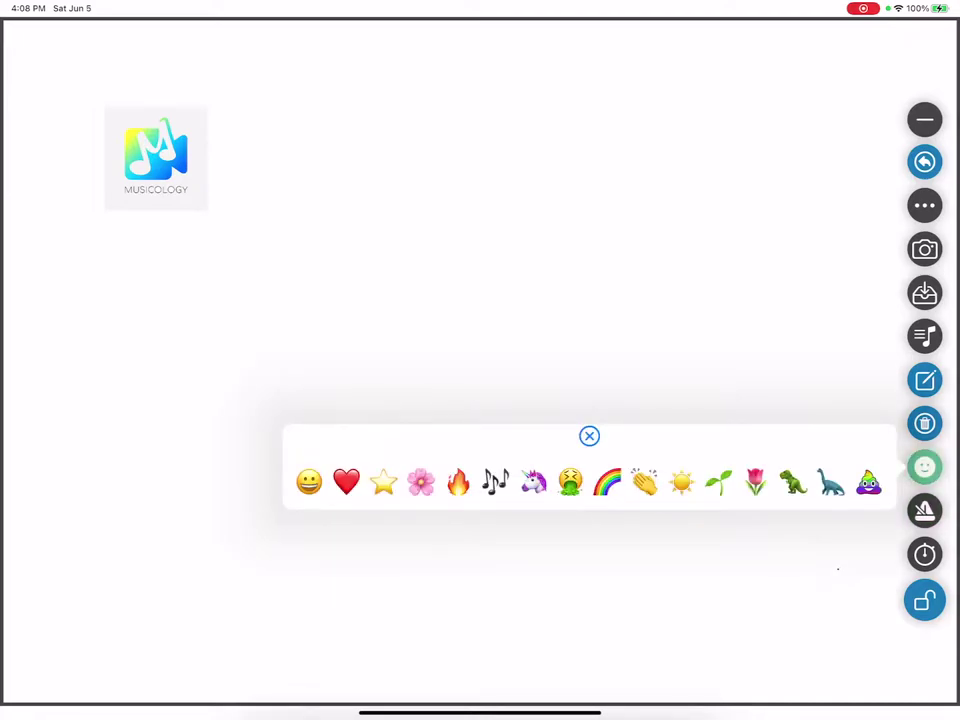
click(607, 483)
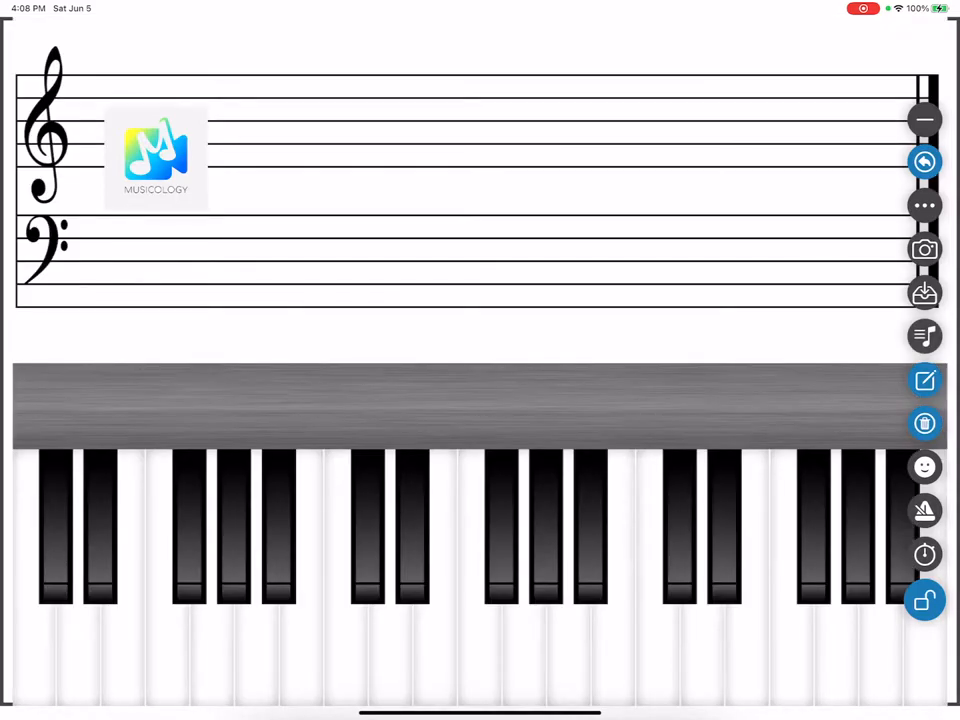
- Swipe away the grand staff and piano keyboard panel
drag(155, 155, 270, 305)
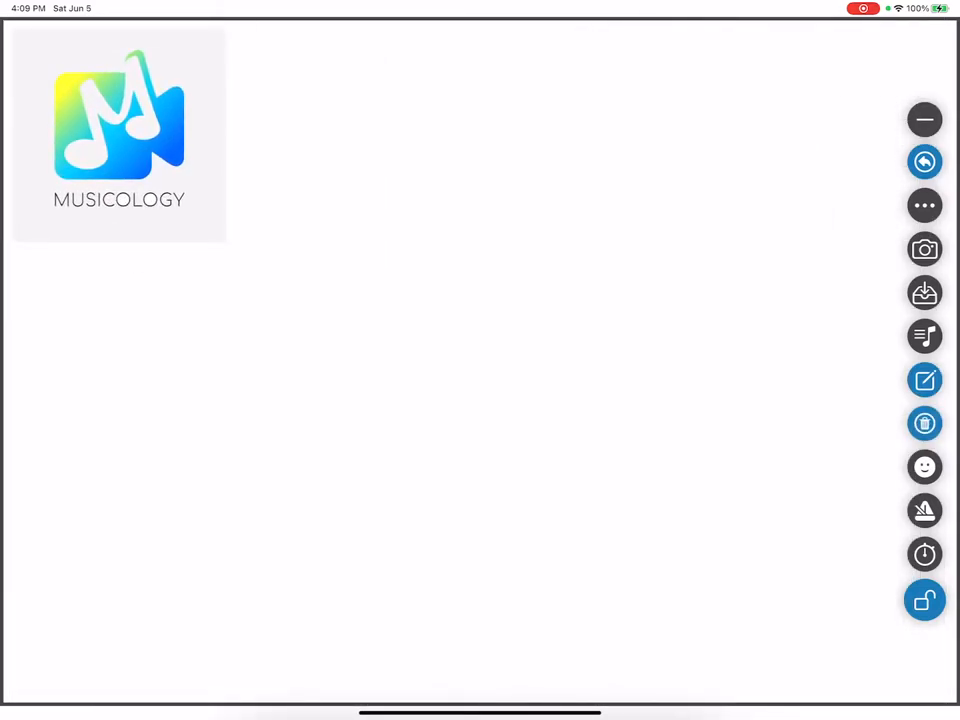
- Start saving the board, then cancel the 'Enter a new Filename' prompt
click(924, 379)
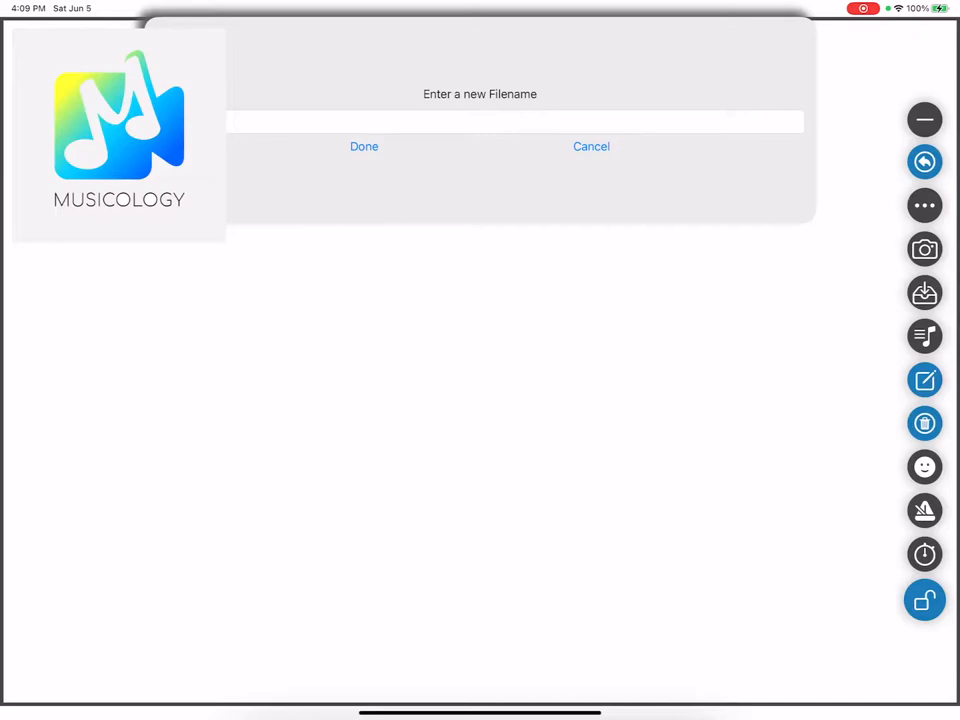
click(364, 146)
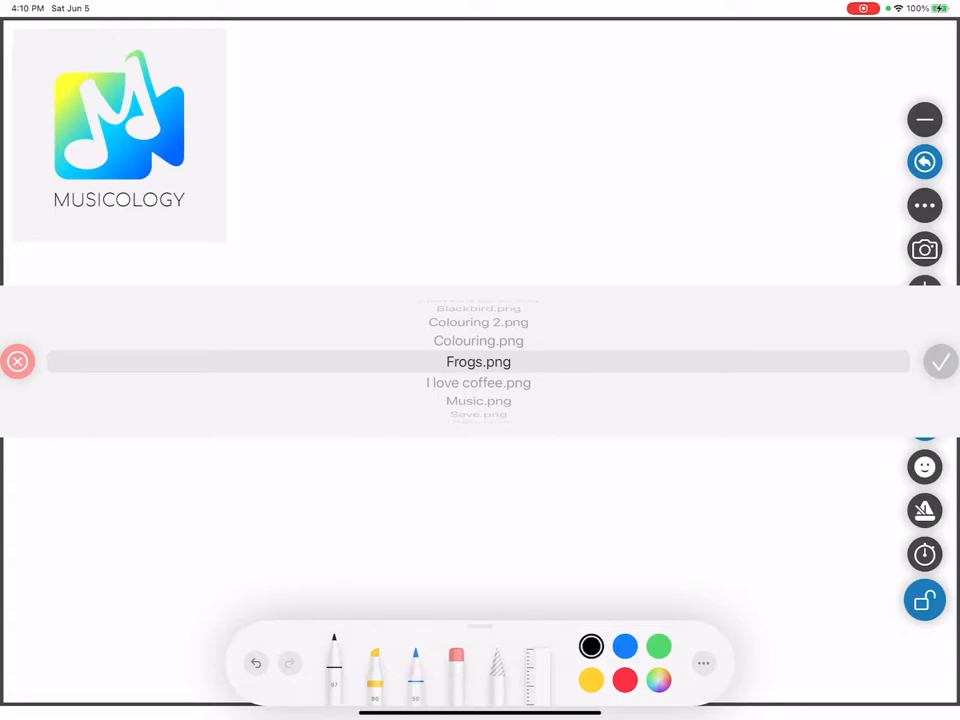
- Load Frogs.png onto the board, then swipe it away
click(478, 361)
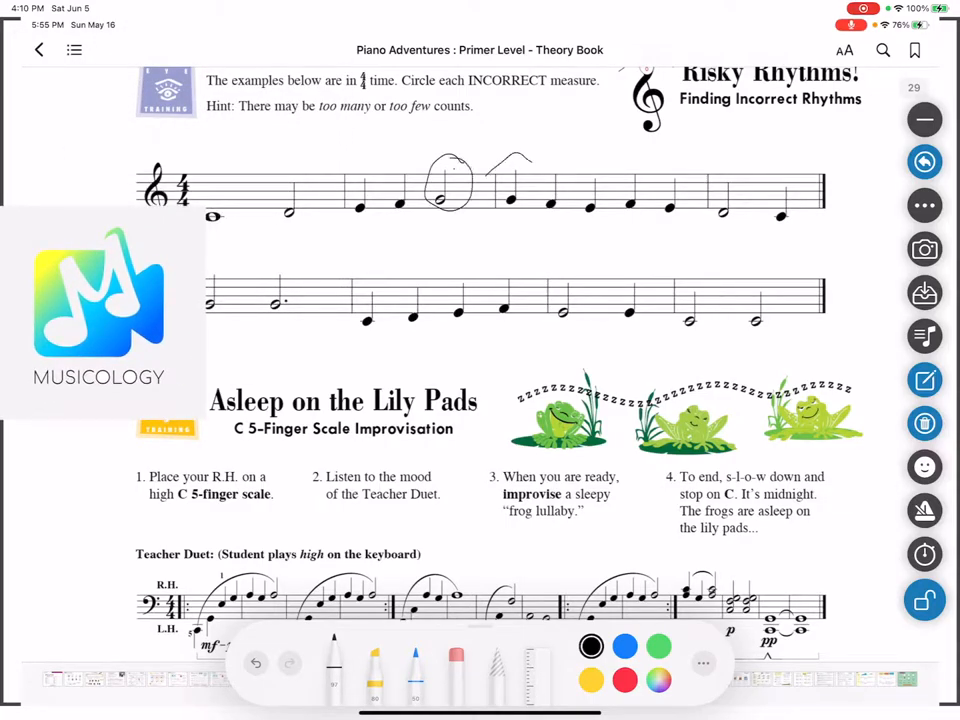
drag(490, 175, 540, 210)
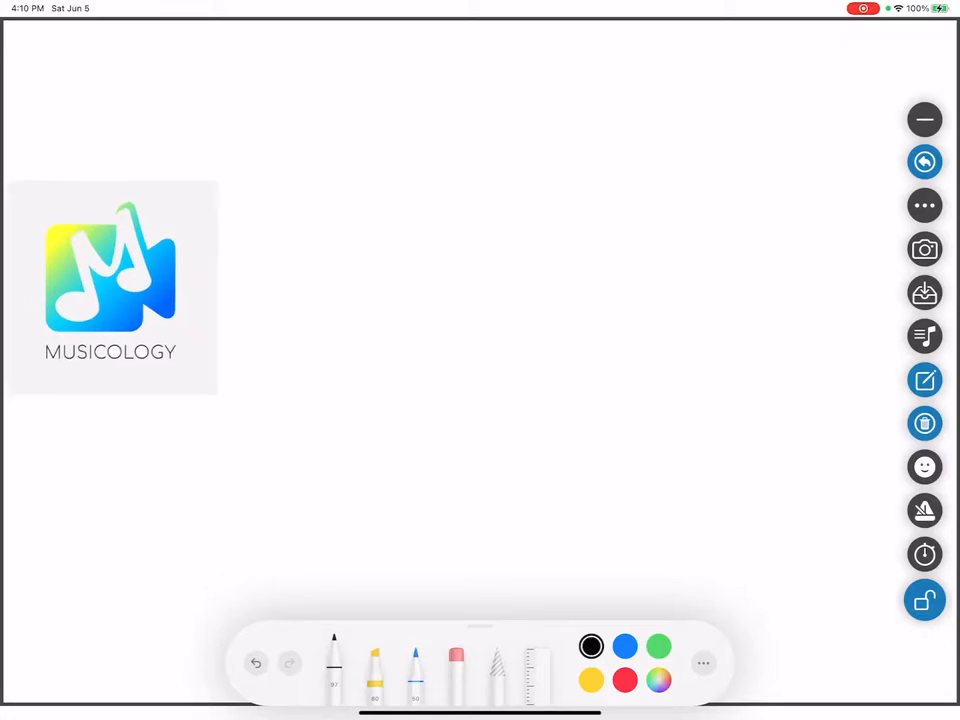
- Pick the keyboard worksheet photo and name it 'Low and High Sounds'
drag(110, 288, 130, 145)
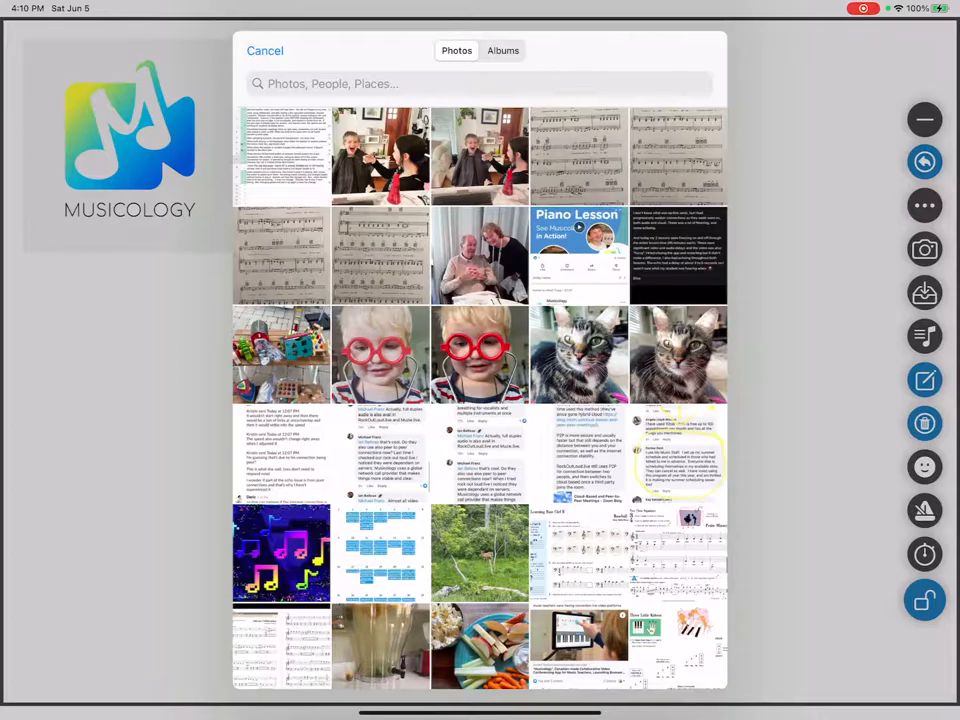
scroll(down, 3)
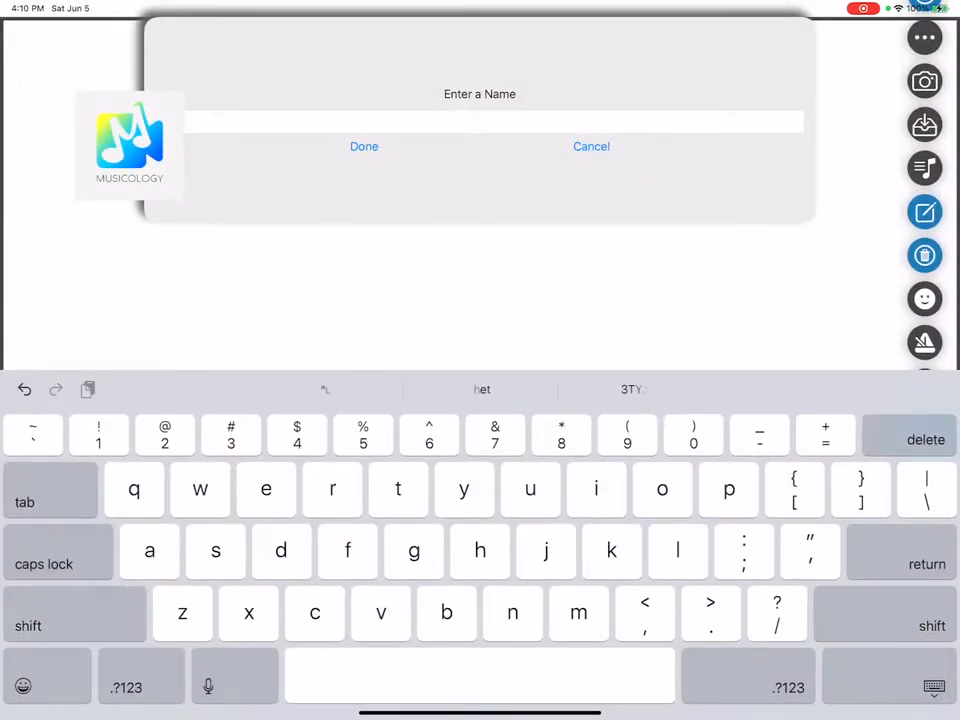
text(and high)
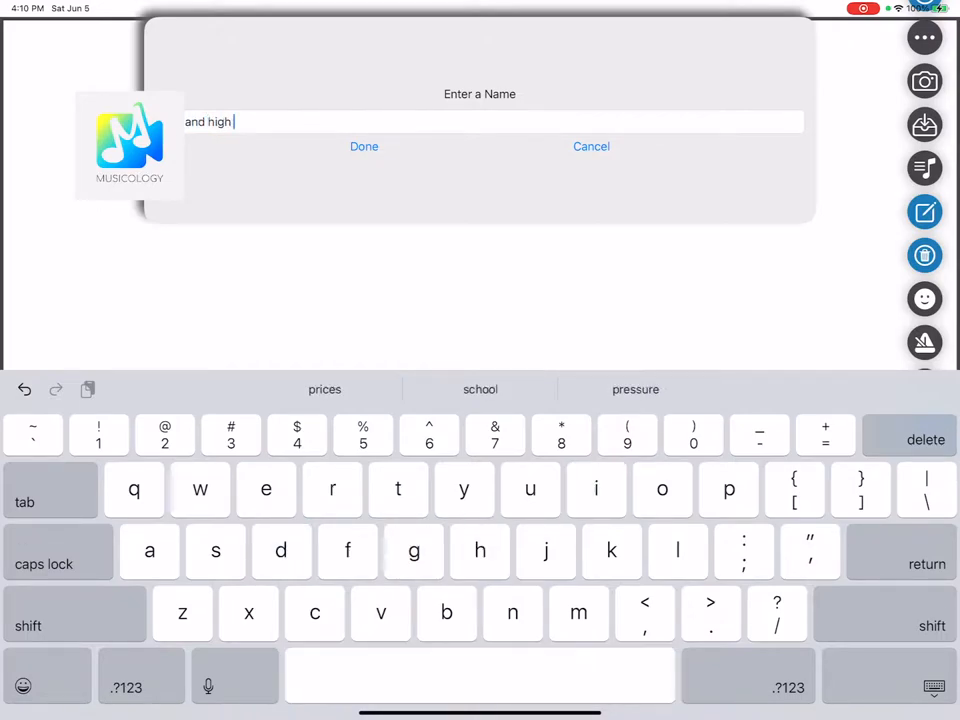
text(soun)
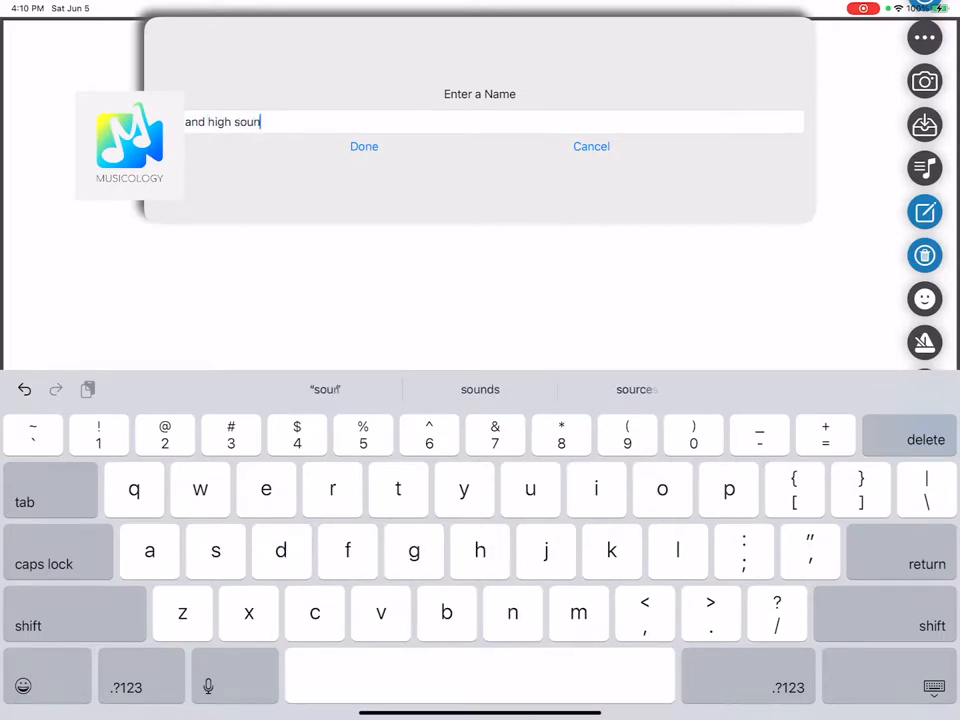
click(364, 146)
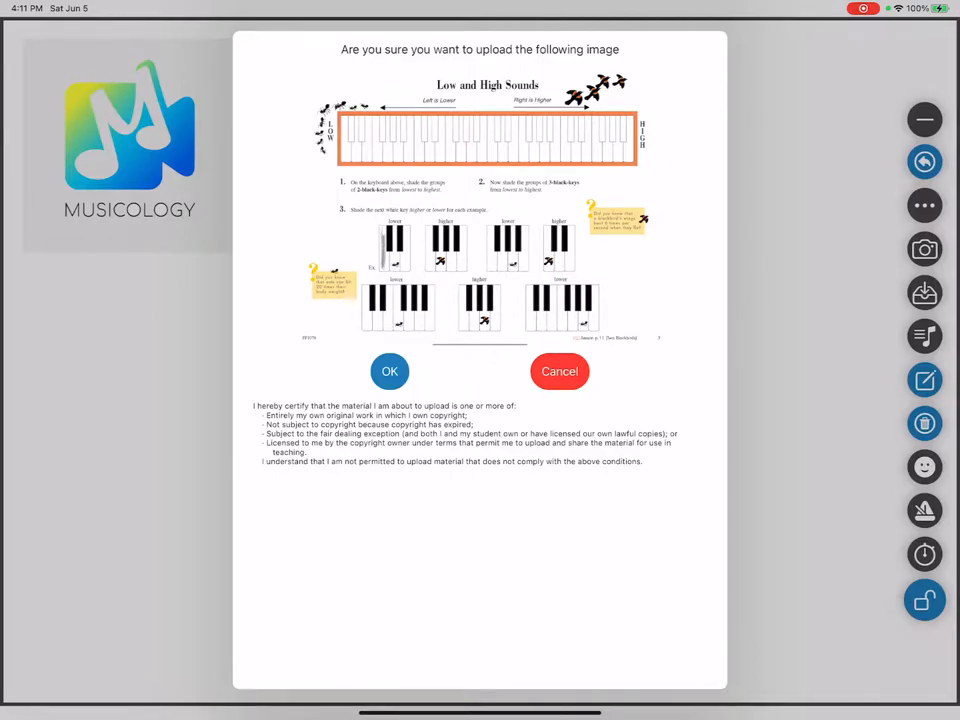
- Approve the upload and shade both black keys of two two-black-key groups green
click(389, 371)
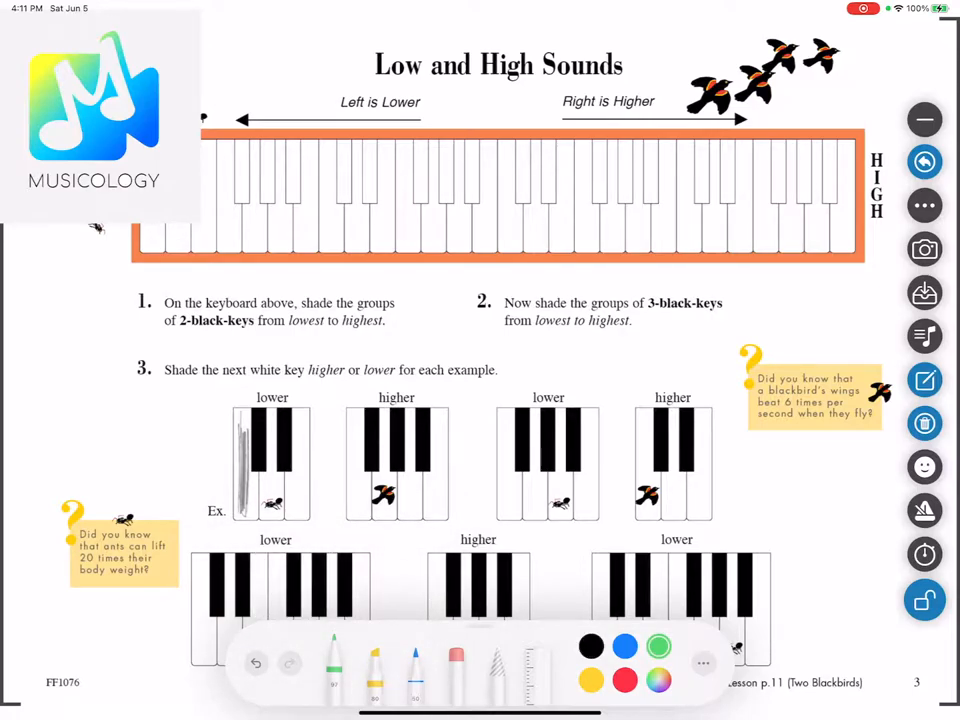
drag(343, 150, 343, 205)
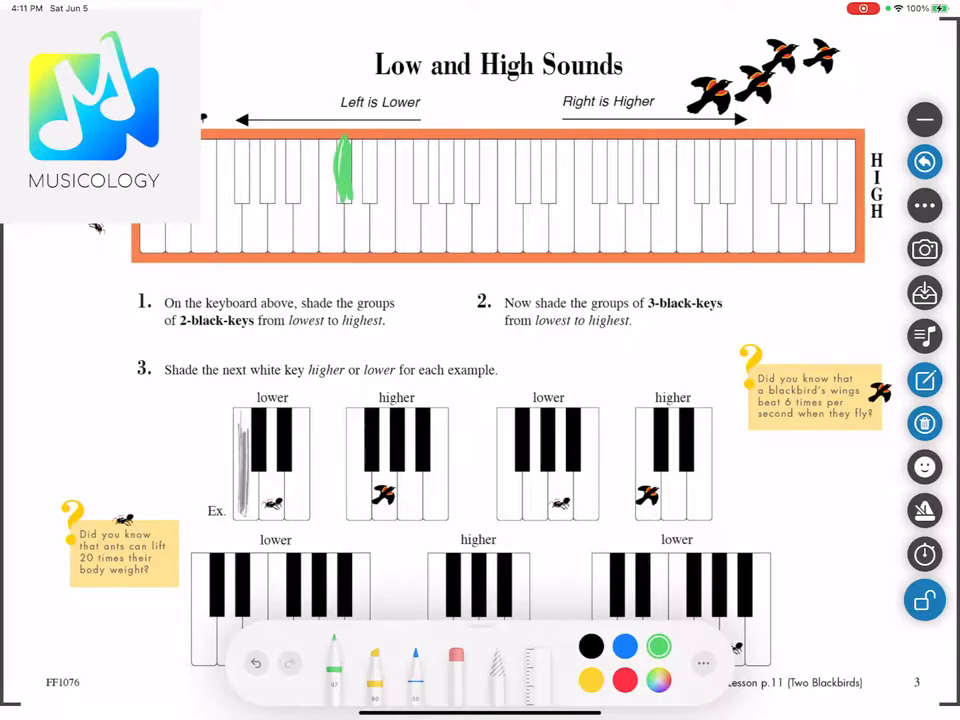
drag(370, 150, 370, 195)
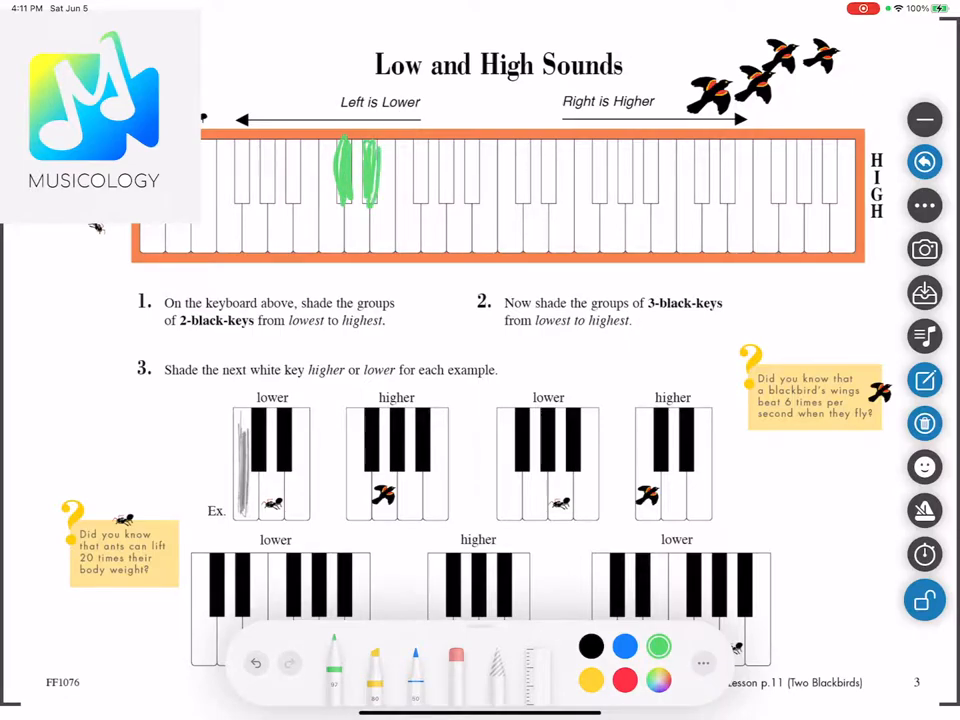
drag(520, 160, 520, 205)
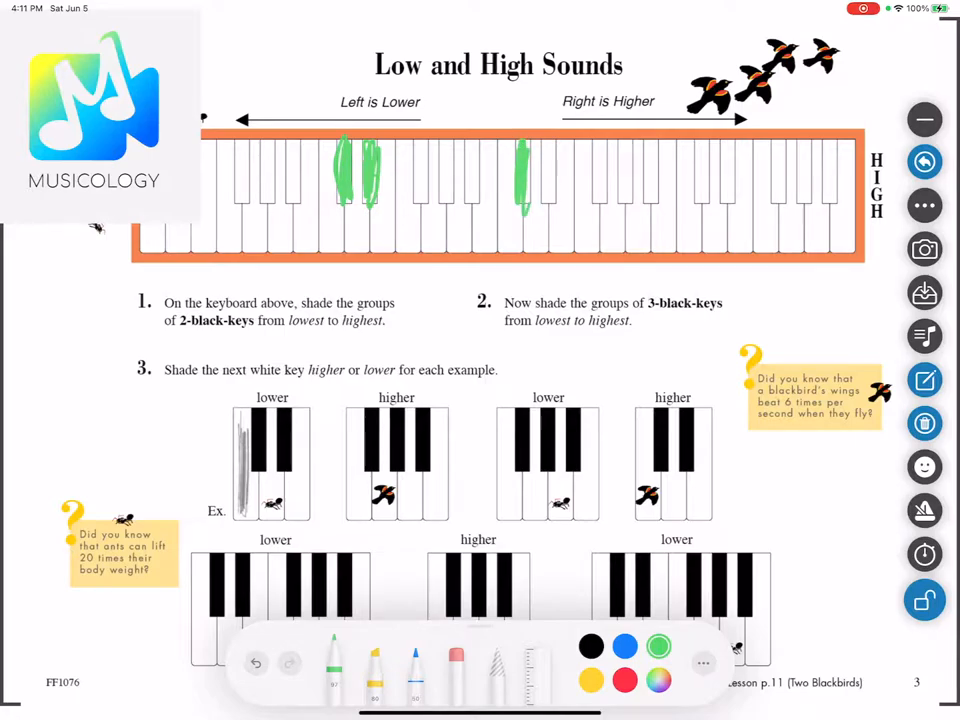
drag(520, 160, 545, 210)
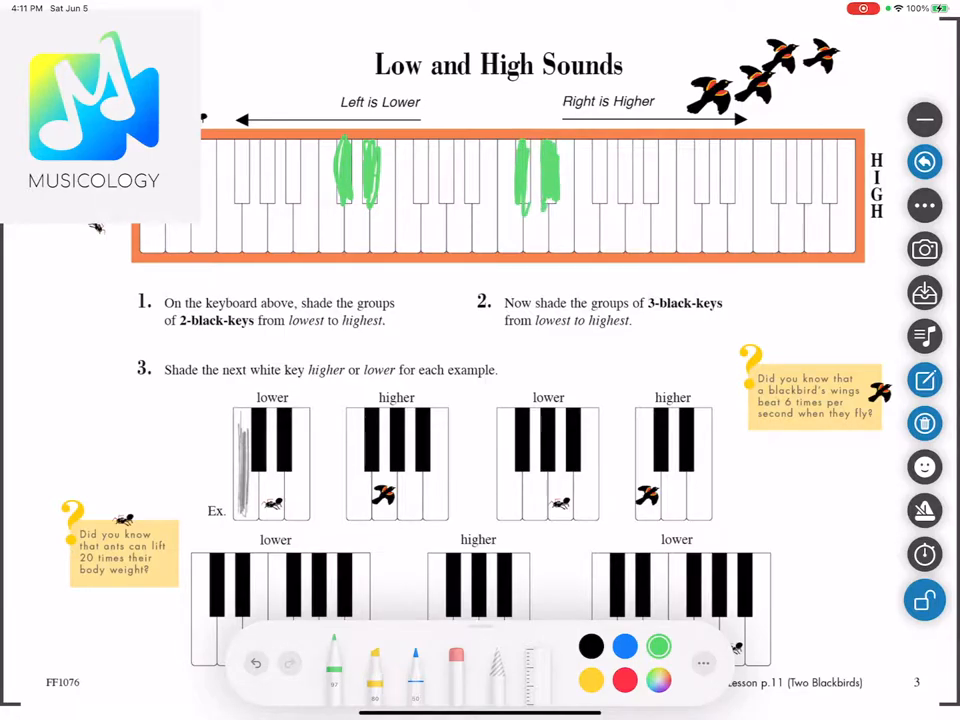